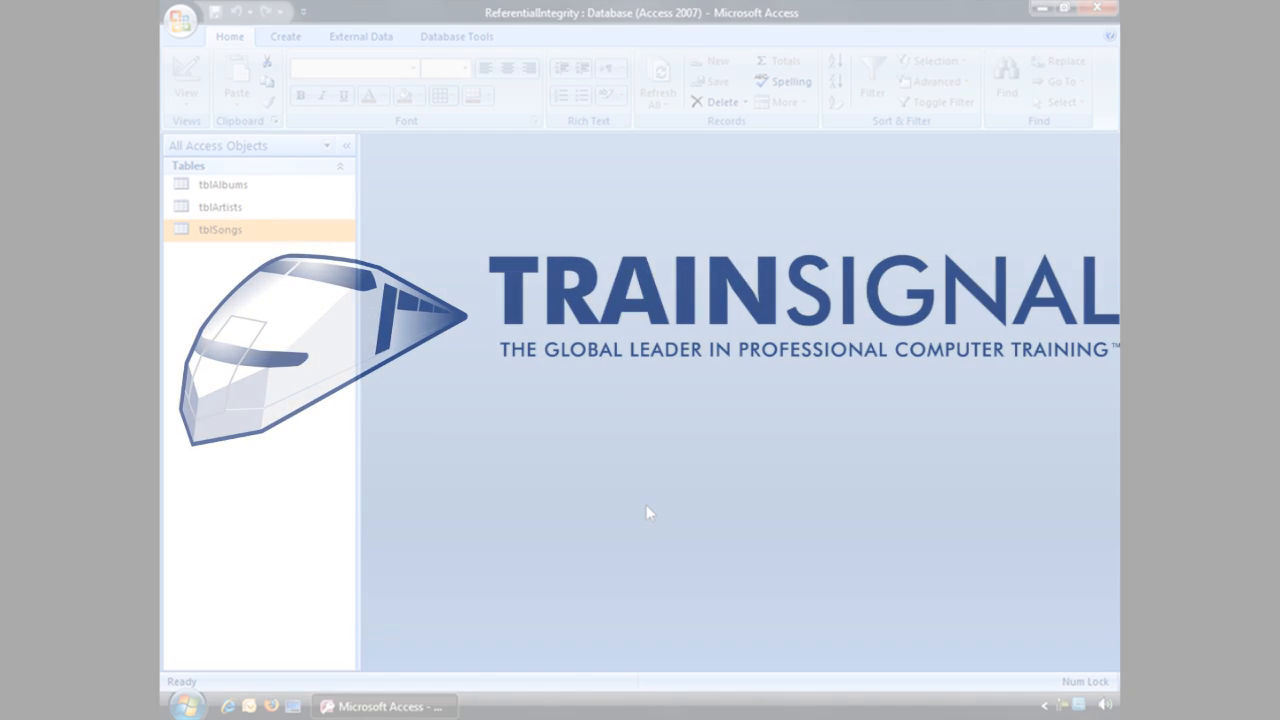
# - Open the Relationships view from Database Tools to show tblArtists, tblAlbums and tblSongs
pyautogui.click(220, 229)
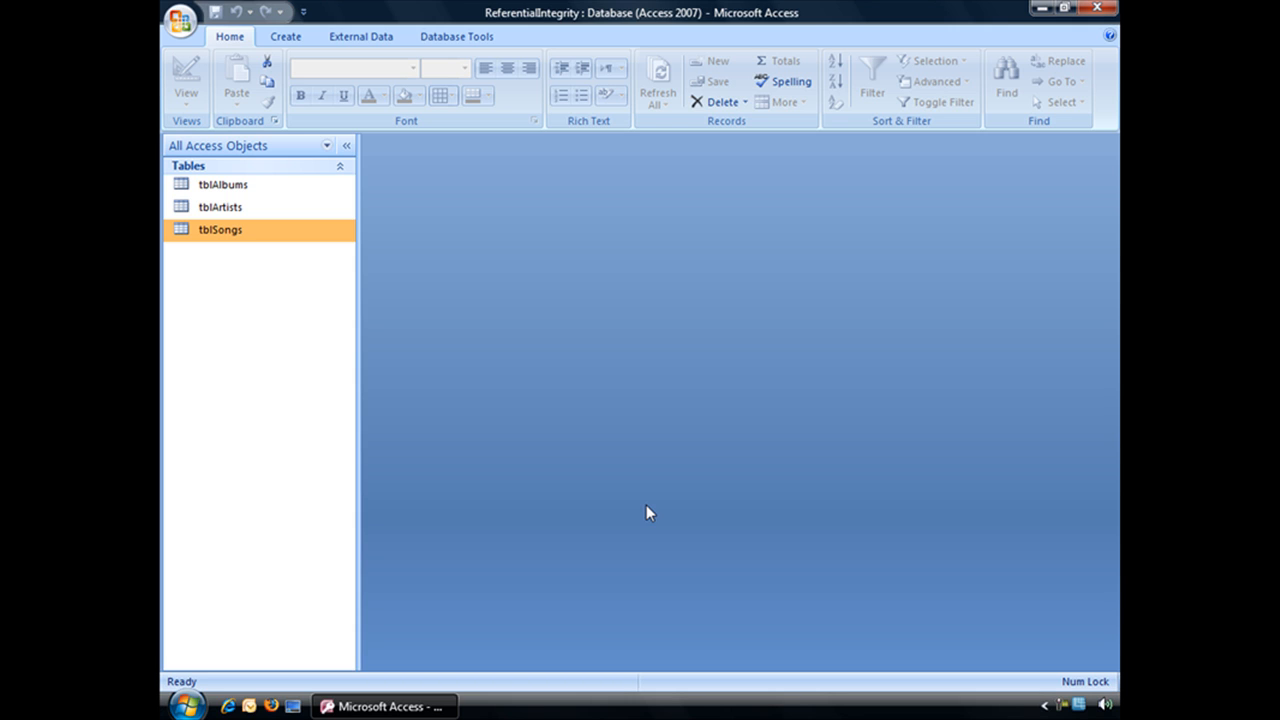
pyautogui.click(457, 36)
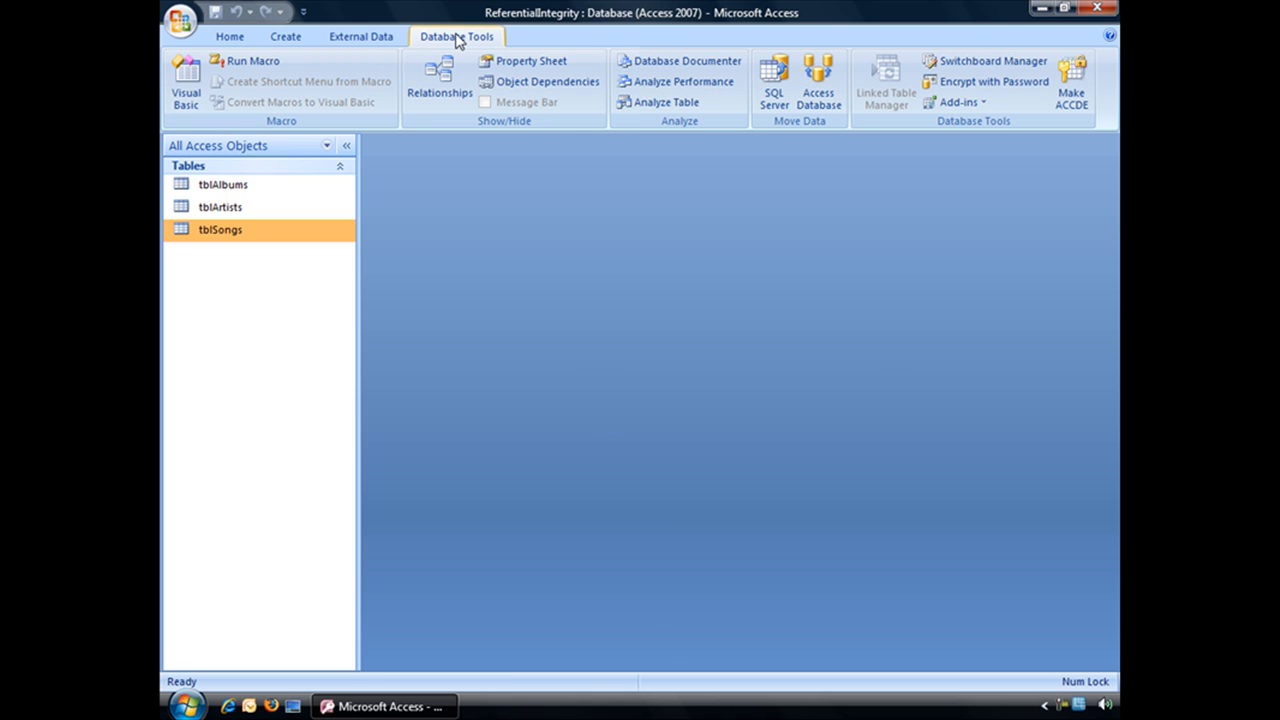
pyautogui.moveTo(439, 82)
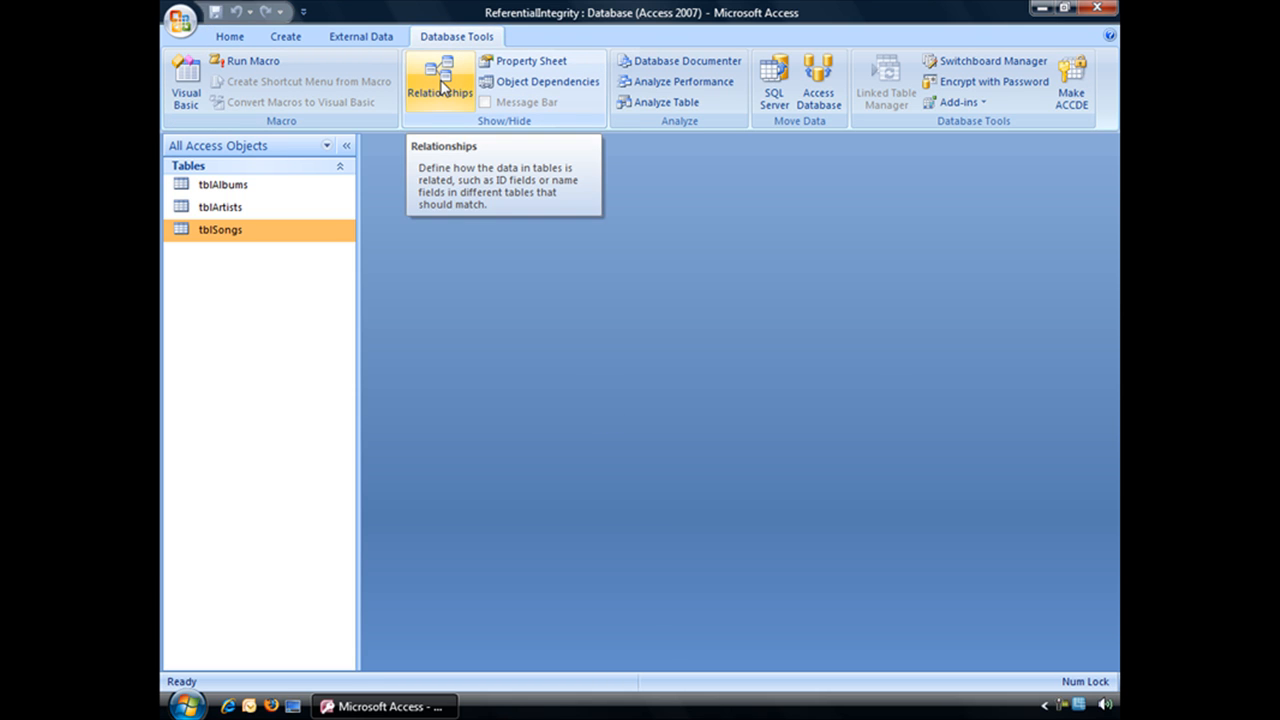
pyautogui.click(439, 80)
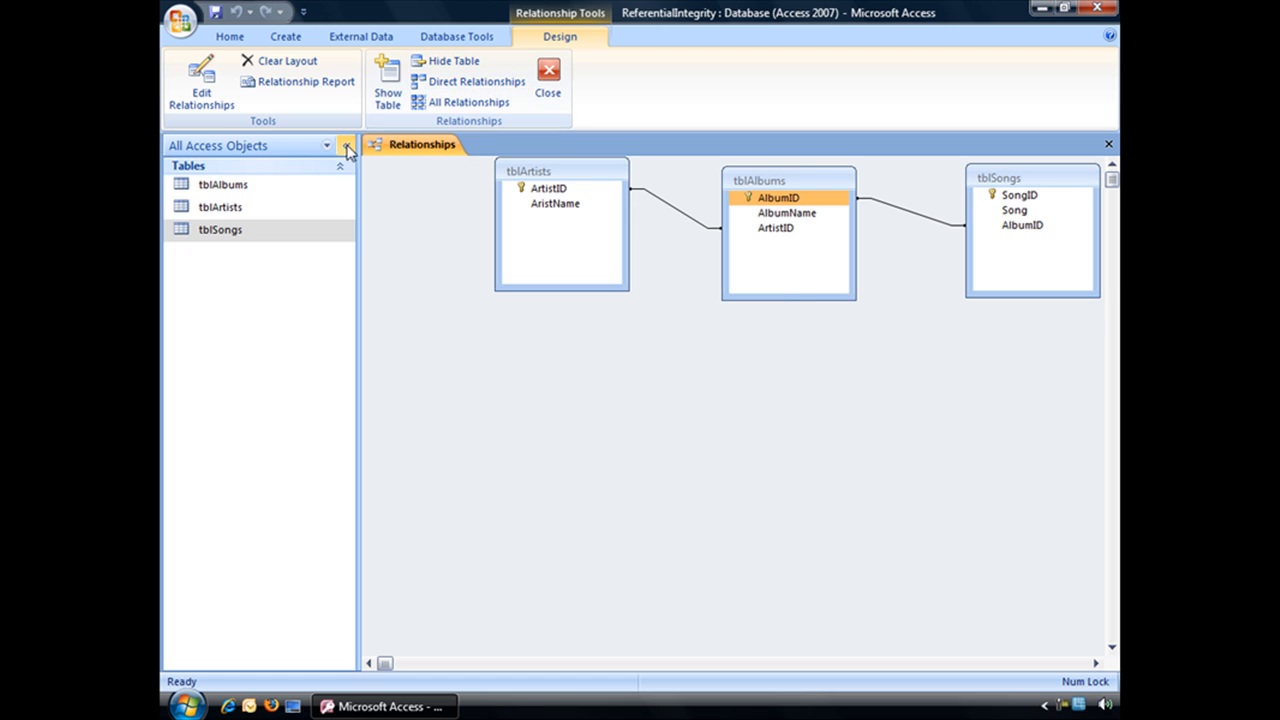
# - Collapse the Navigation Pane with its shutter bar button to widen the diagram
pyautogui.click(347, 145)
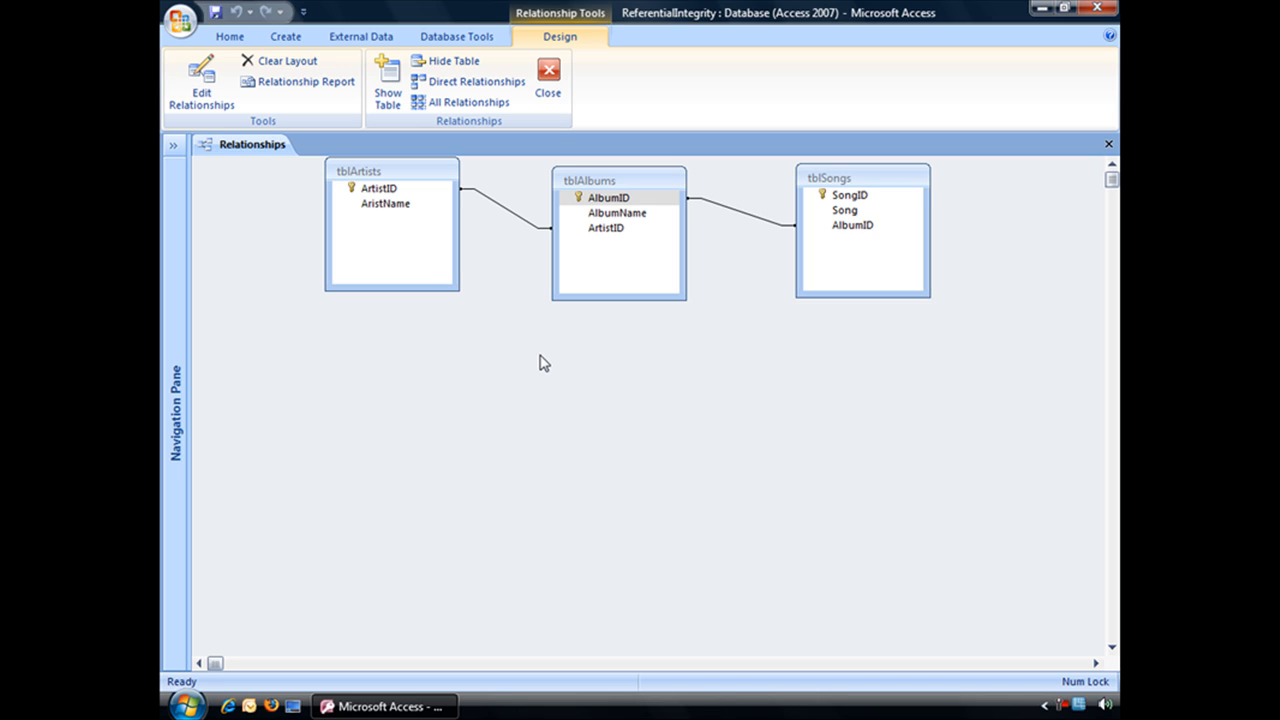
pyautogui.moveTo(500, 210)
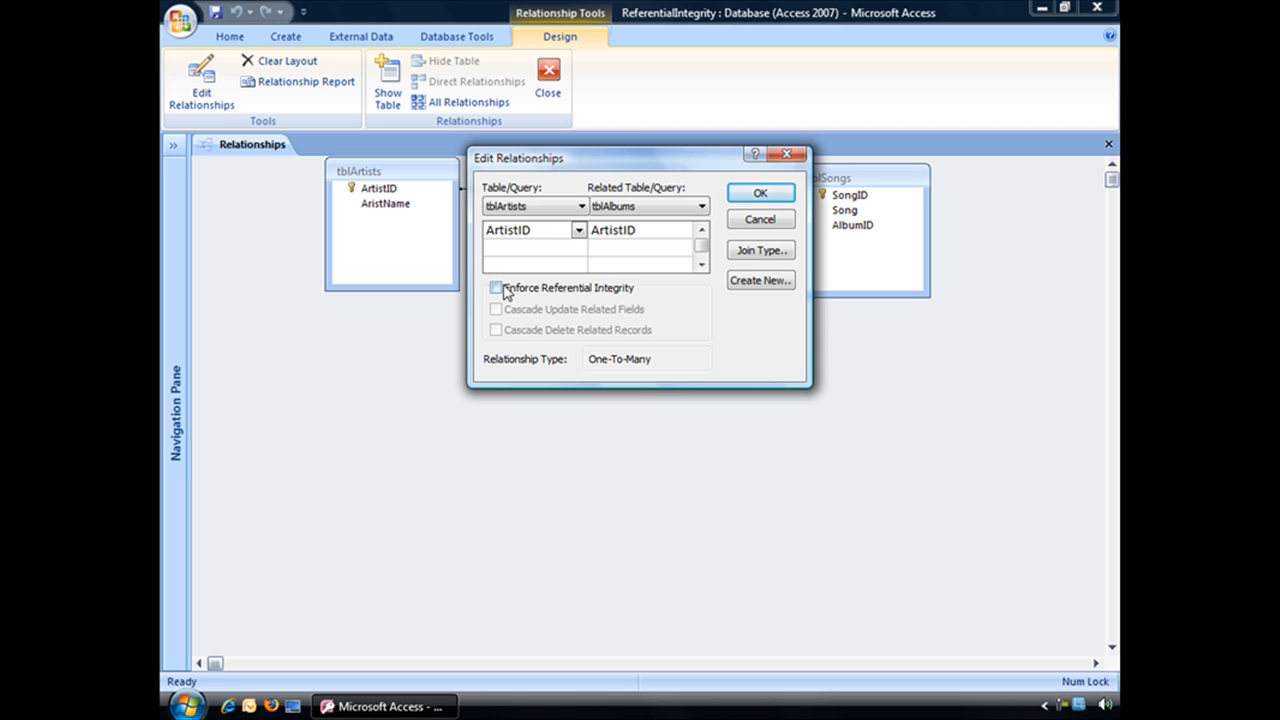
# - Enforce referential integrity on the tblArtists–tblAlbums relationship and confirm with OK
pyautogui.click(496, 287)
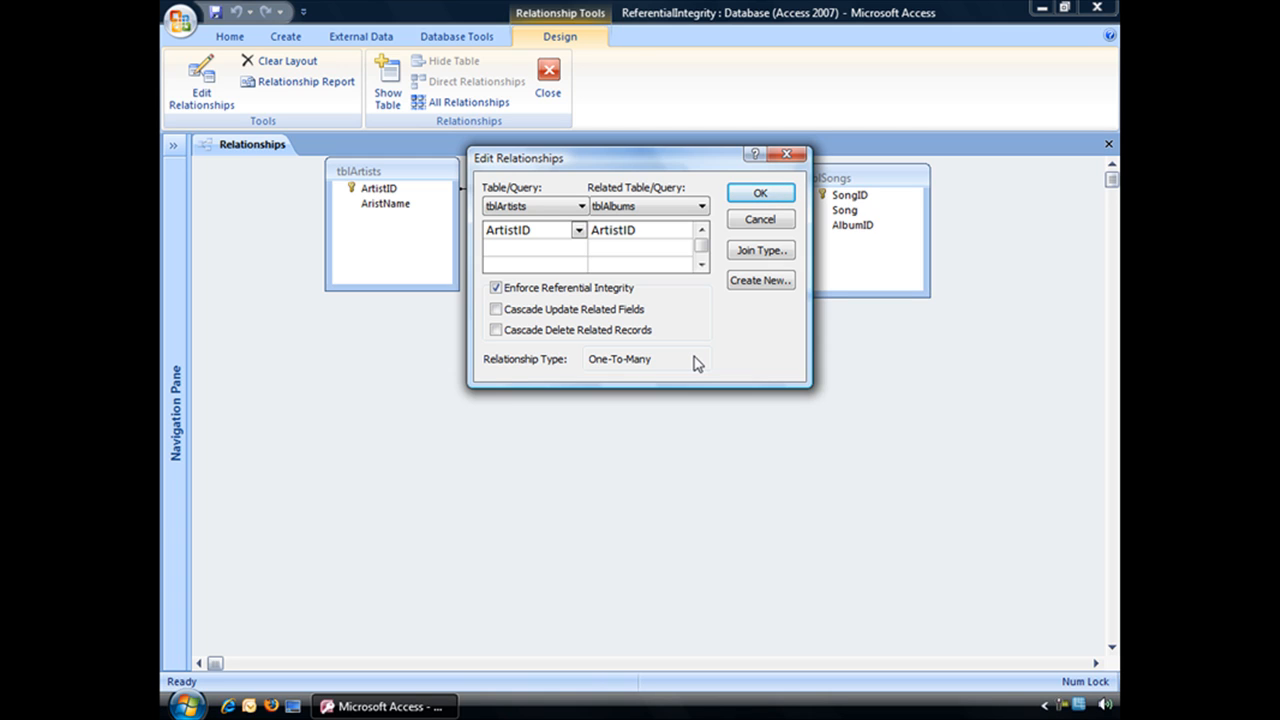
pyautogui.click(760, 193)
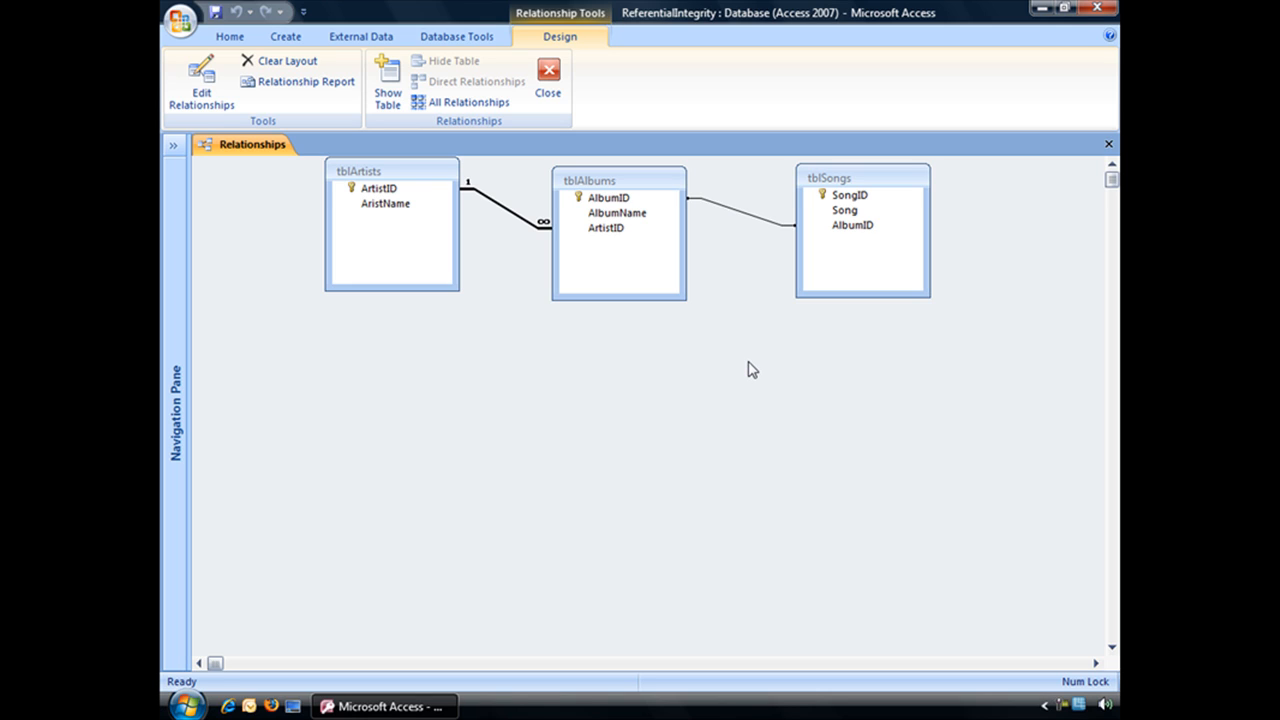
pyautogui.moveTo(748, 220)
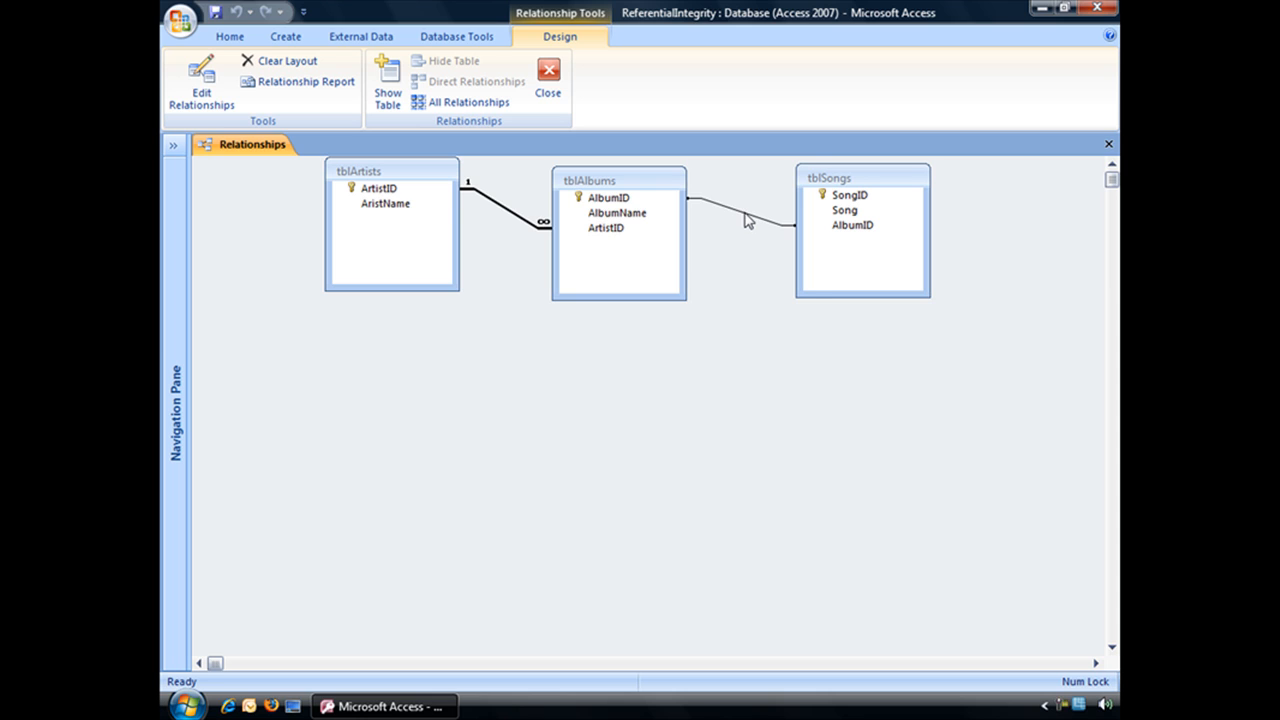
# - Enforce referential integrity on the tblAlbums–tblSongs relationship and confirm with OK
pyautogui.doubleClick(747, 205)
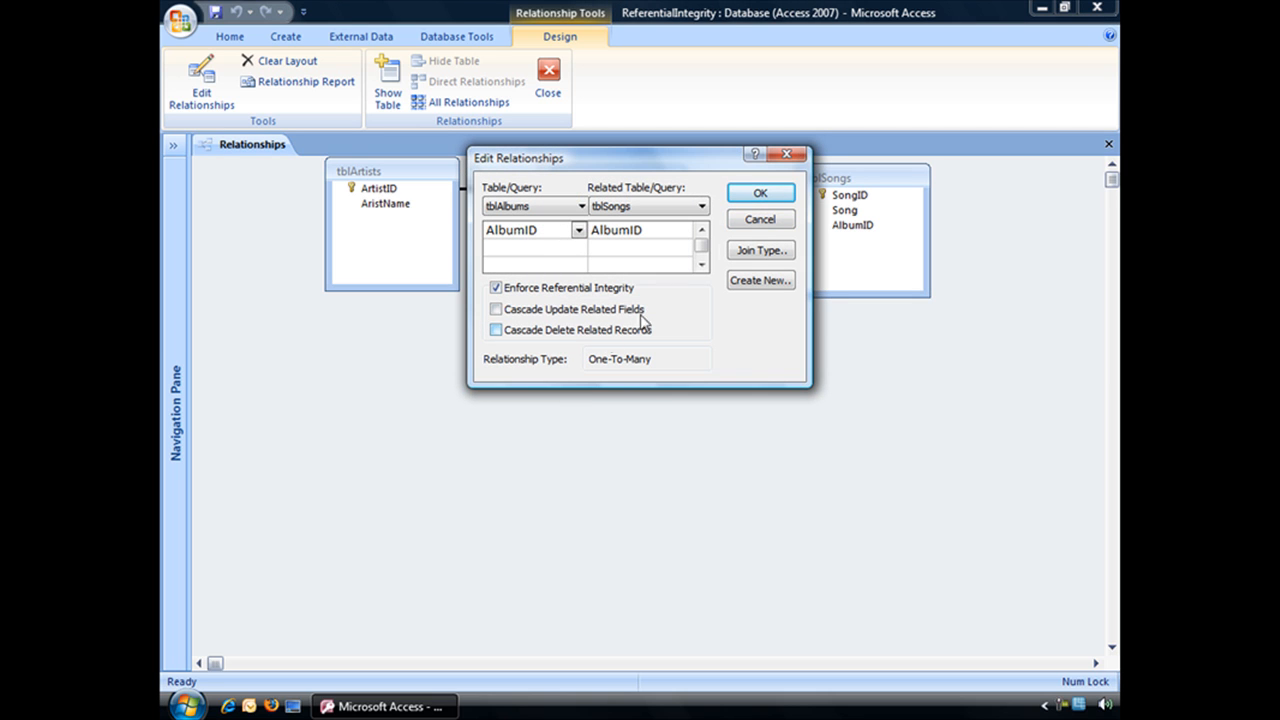
pyautogui.click(760, 192)
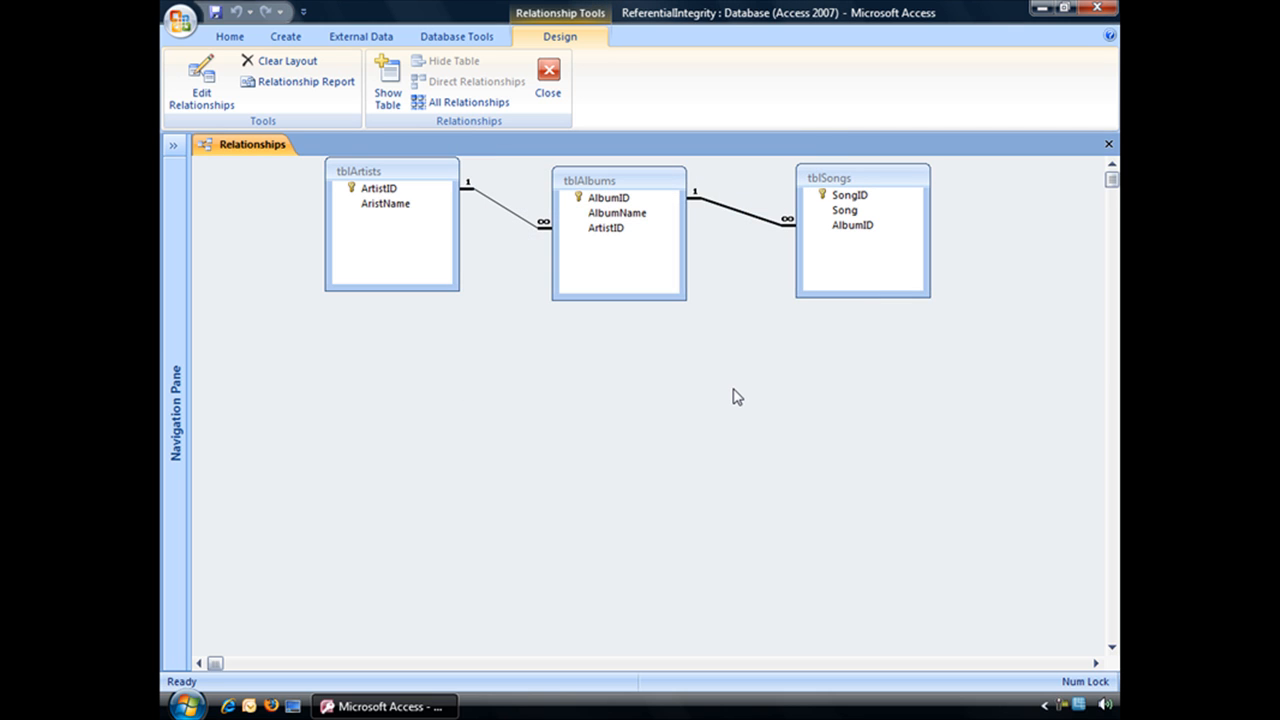